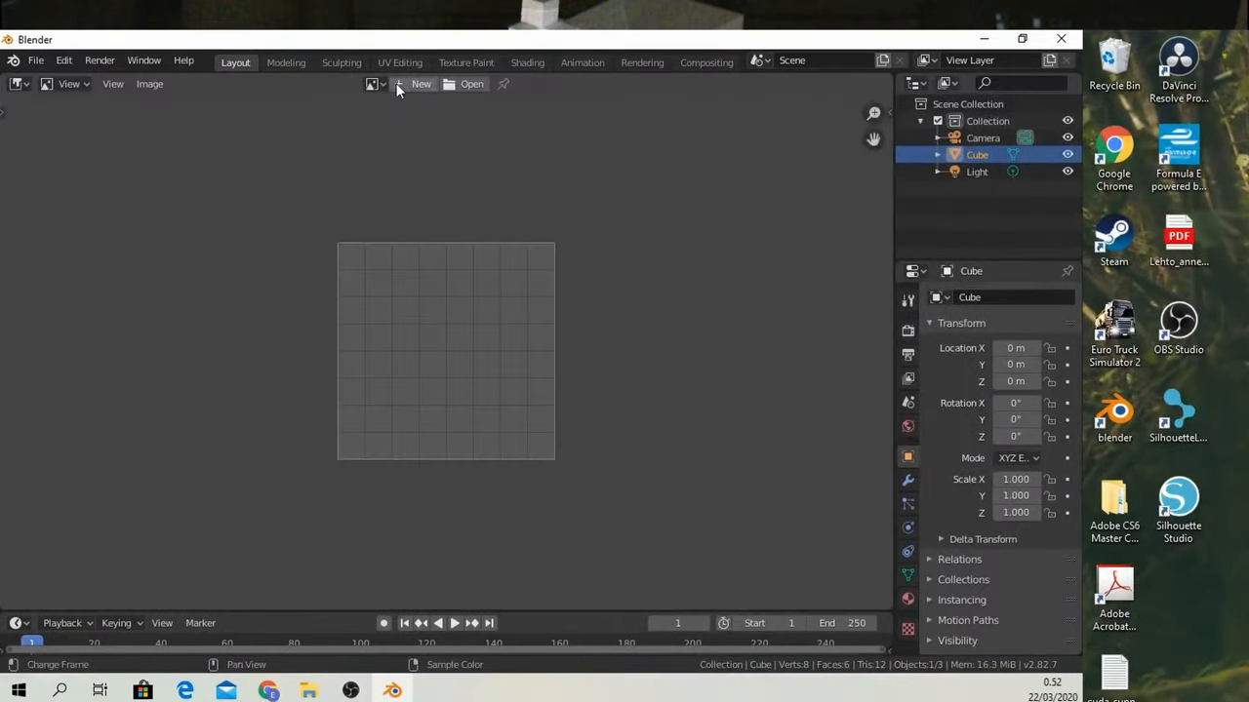
Create a new black 1280x800 image named map in the image editor.
{"action": "left_click", "coordinate": [417, 84]}
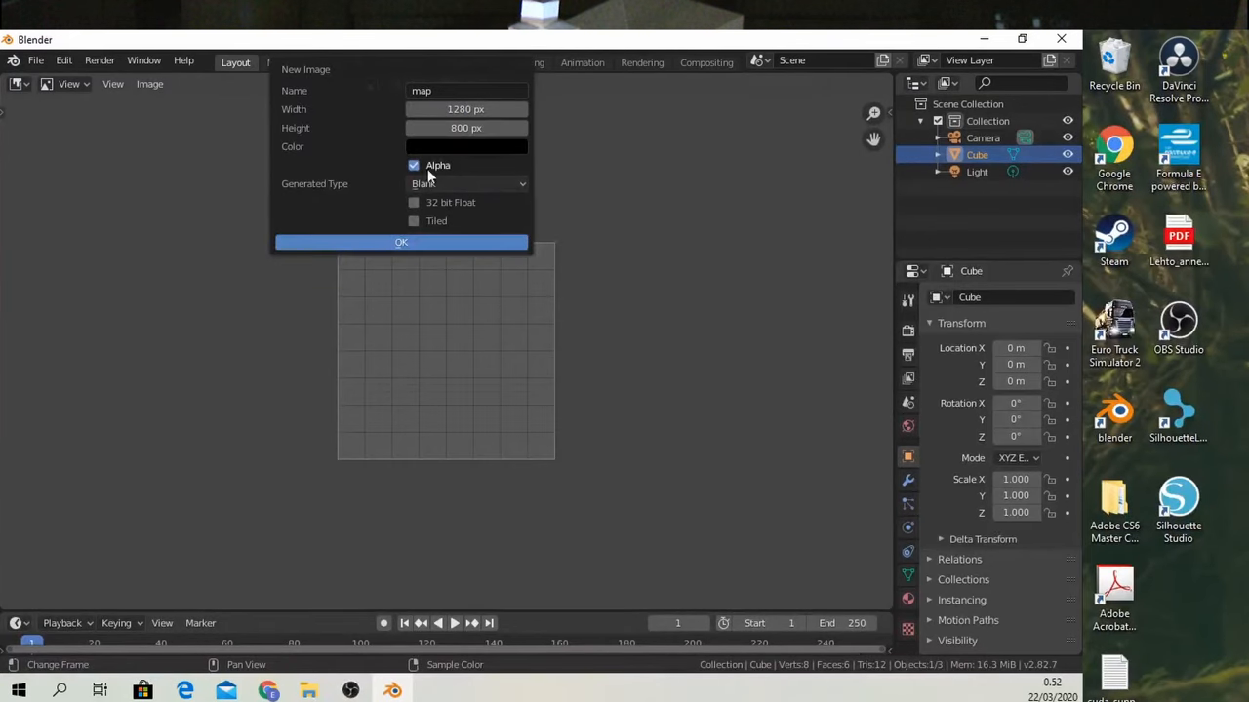
{"action": "left_click", "coordinate": [402, 242]}
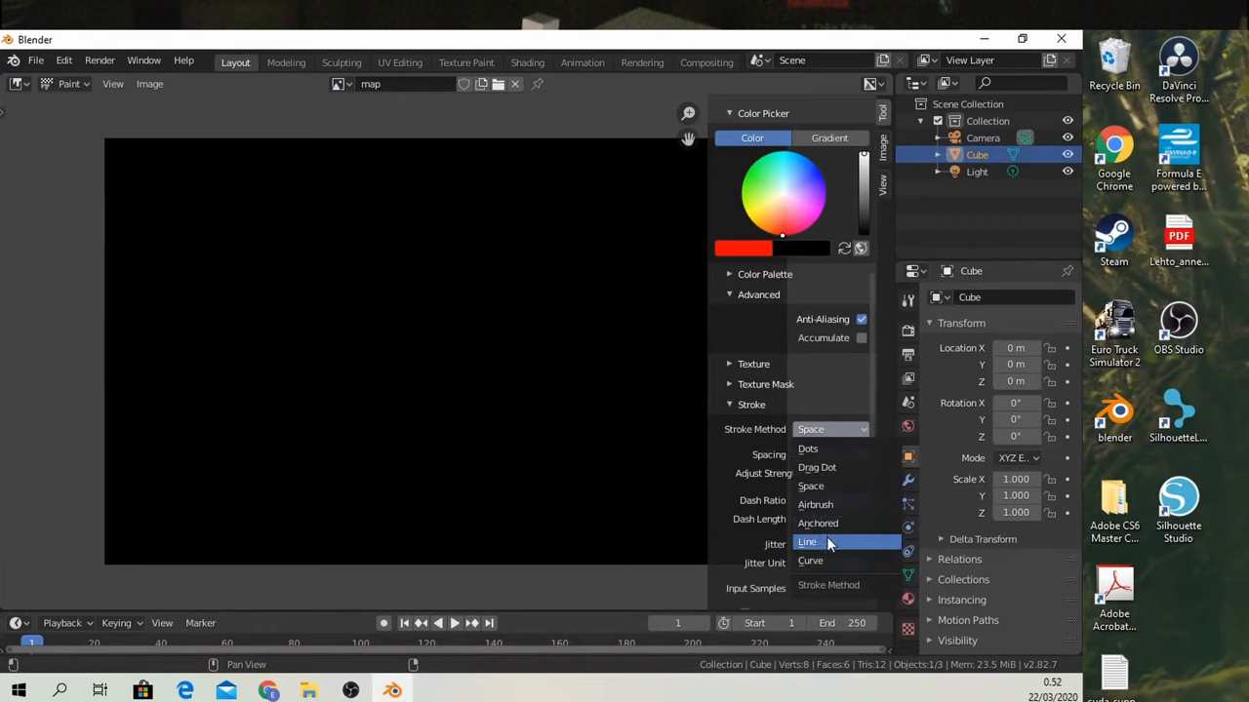
Use the Line stroke method for red border and diagonals, then maximize the image editor to fullscreen.
{"action": "left_click", "coordinate": [808, 543]}
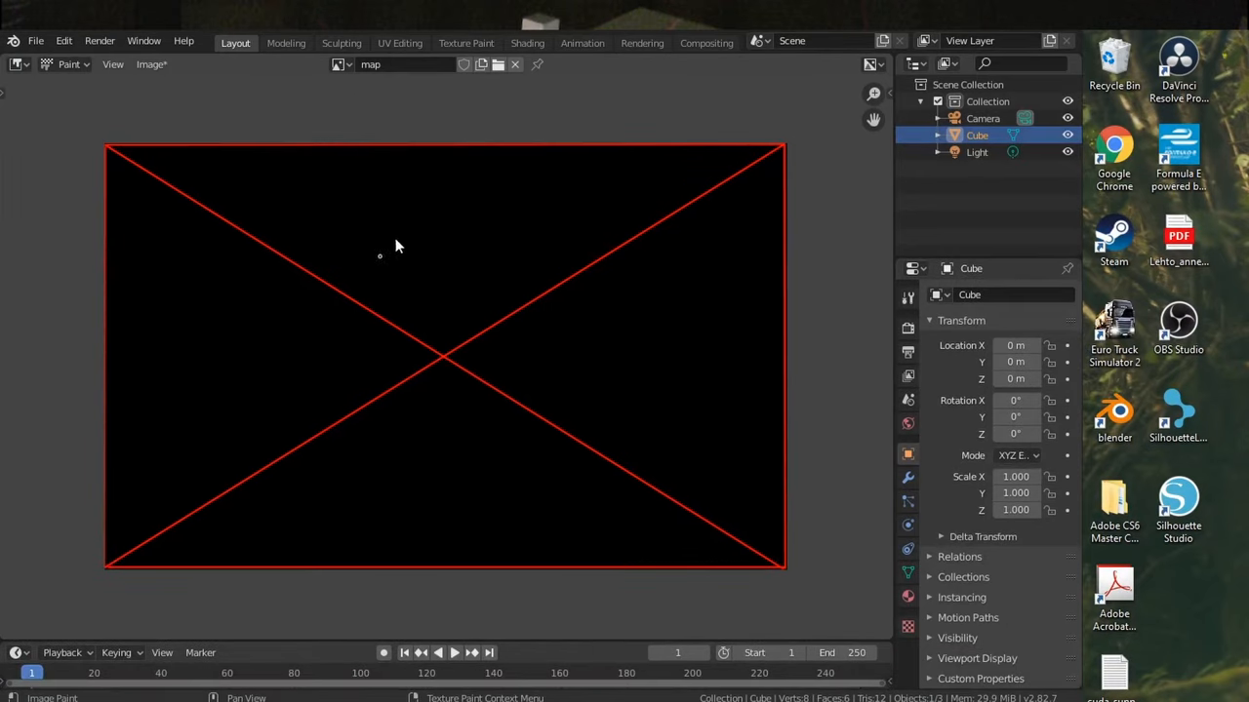
{"action": "key", "text": "ctrl+alt+space"}
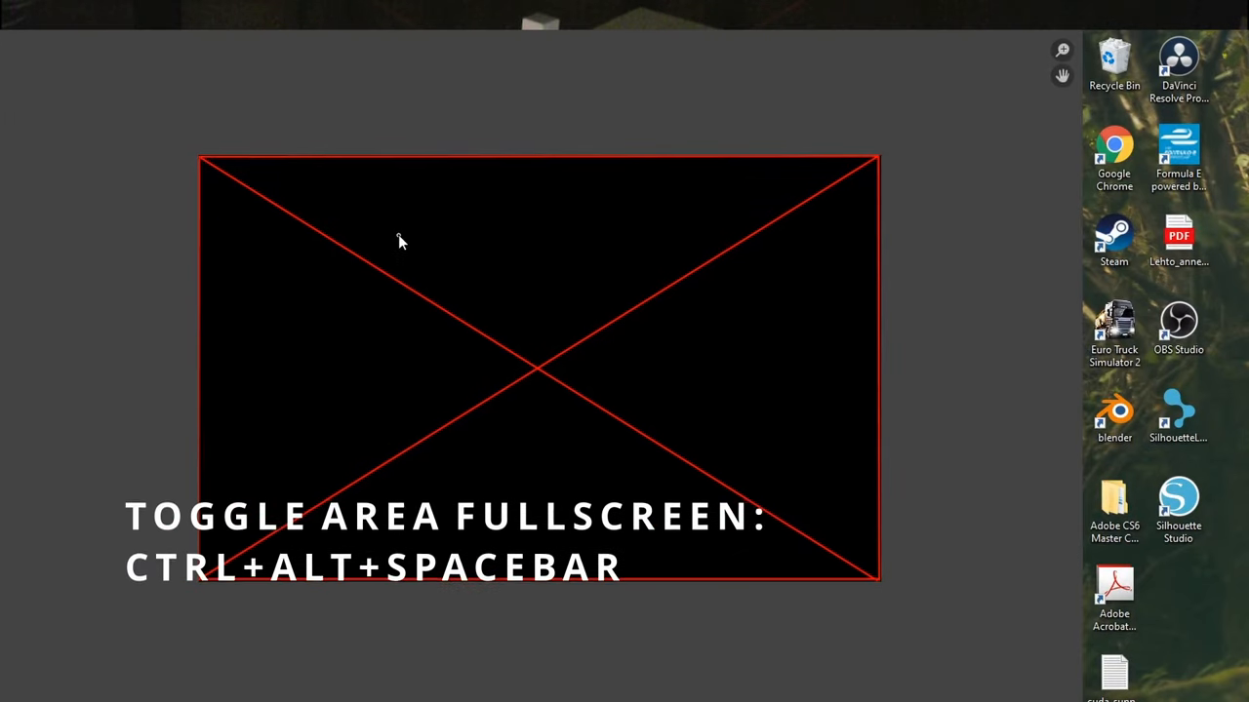